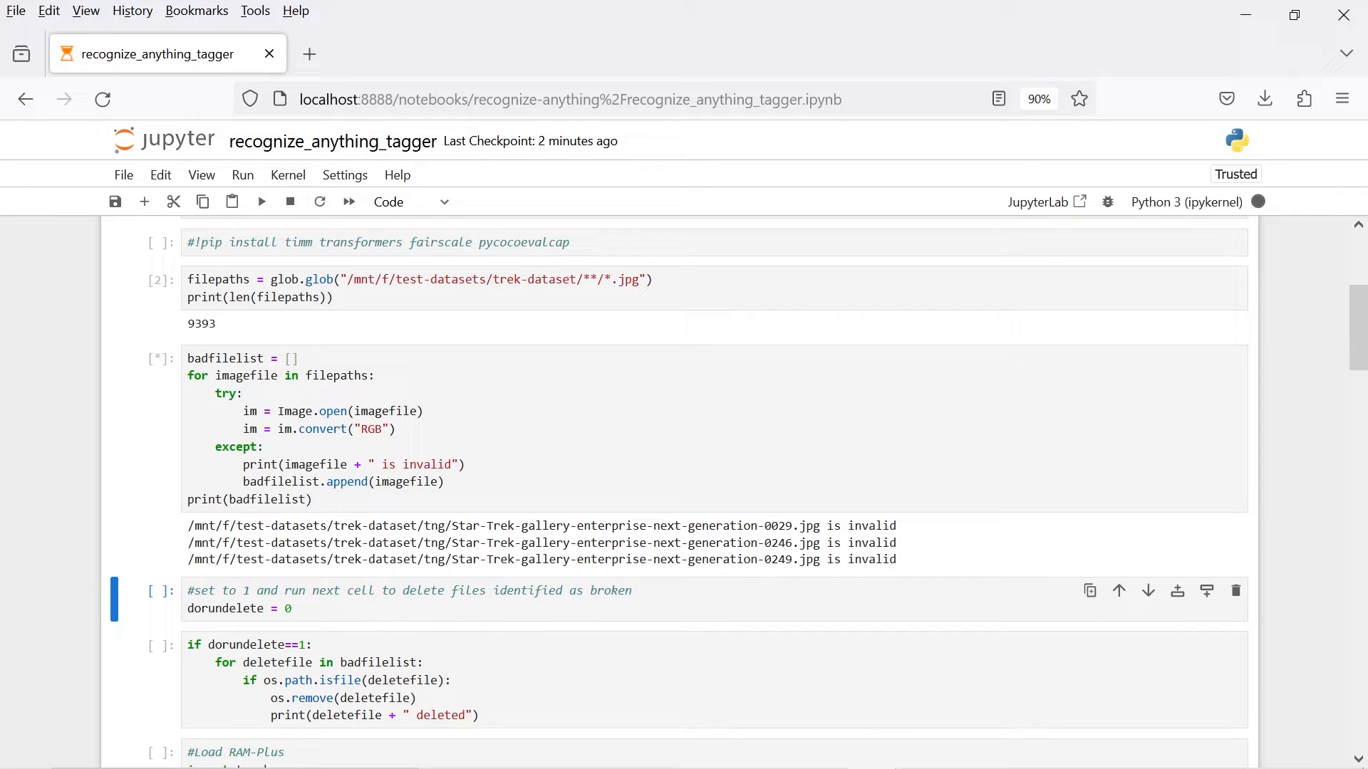
Set dorundelete = 1 and delete the three broken images, then load RAM-Plus
click(261, 202)
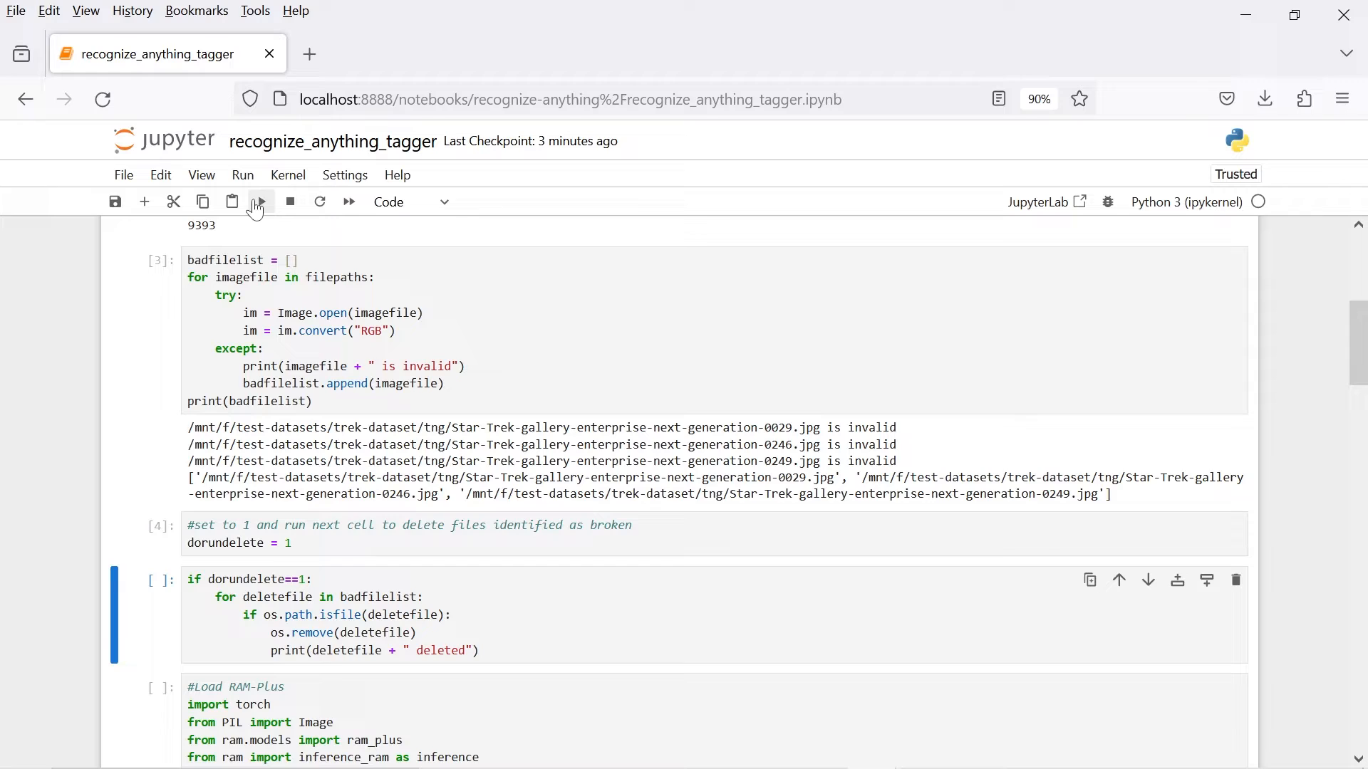
click(261, 202)
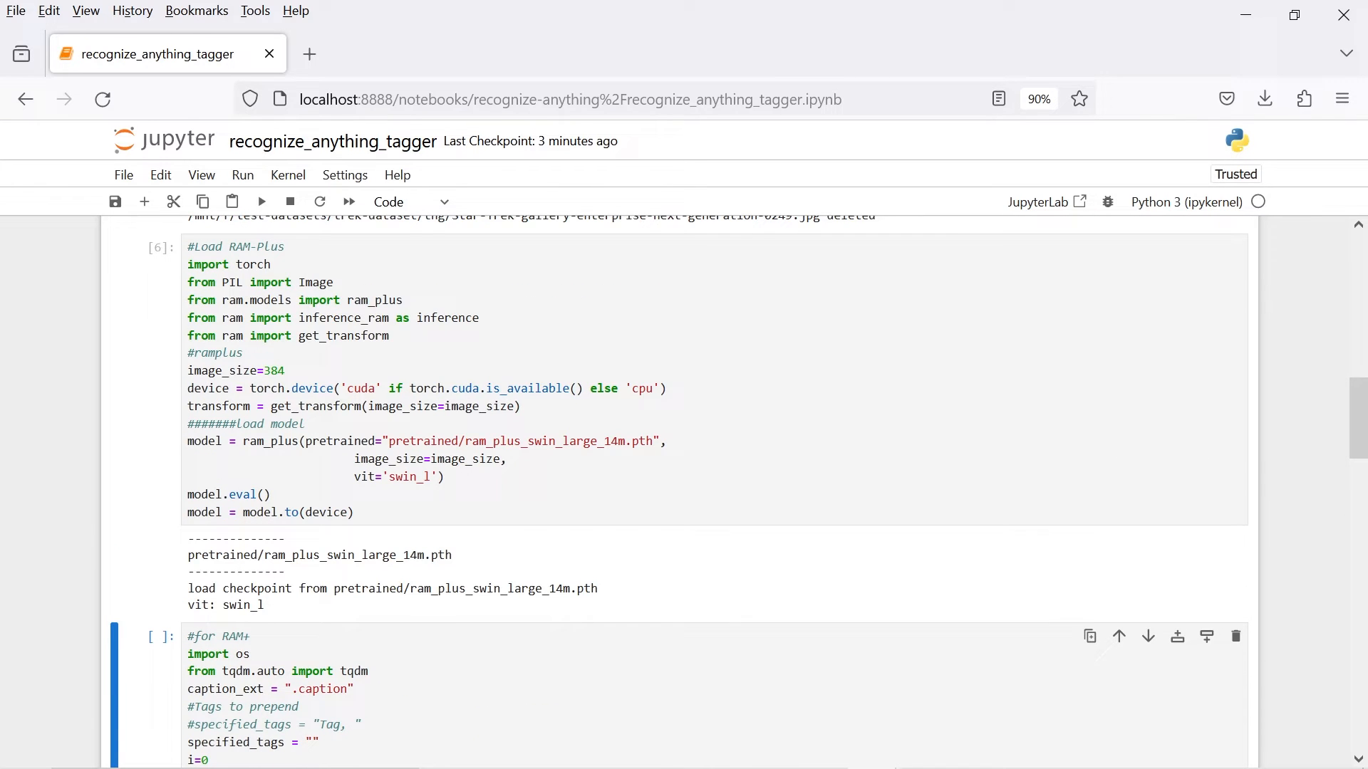
Run the #for RAM+ loop that writes a .caption tag file per image
scroll(down, 3)
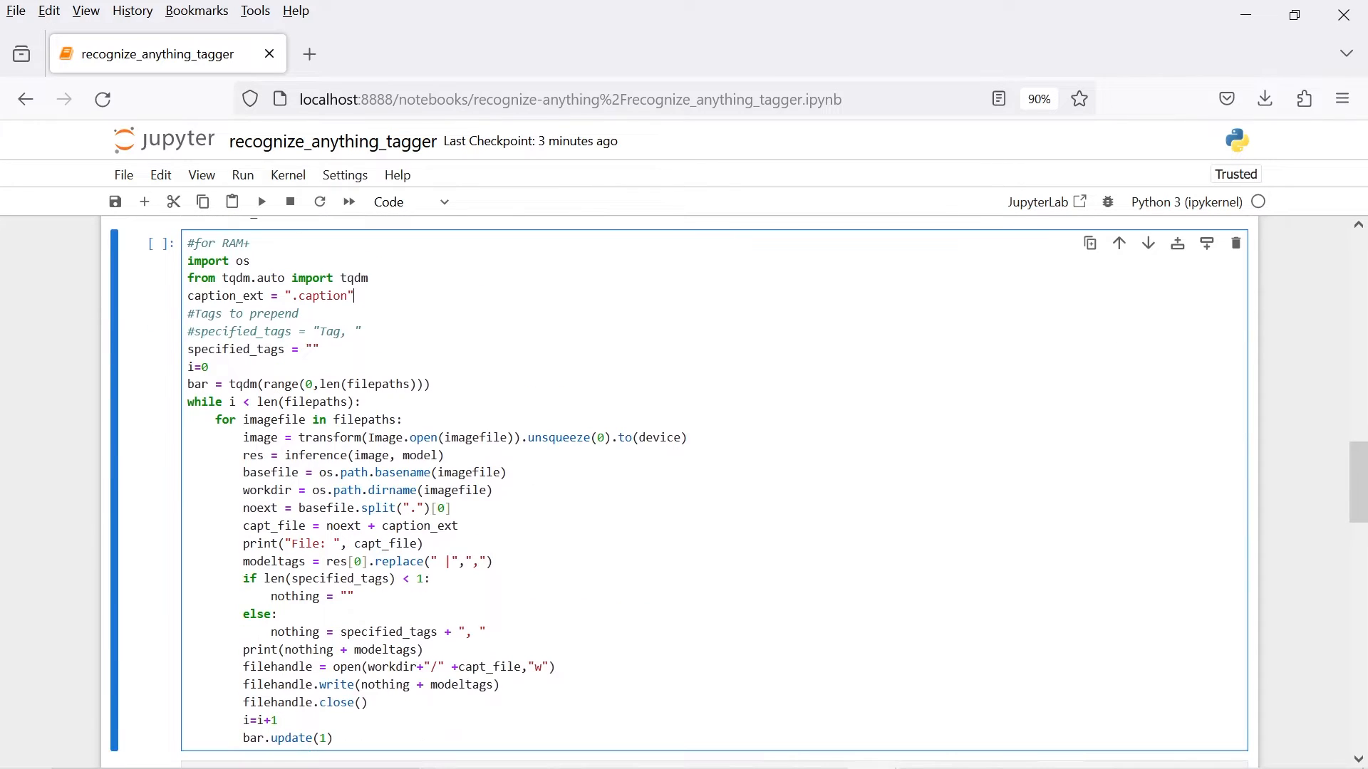
click(261, 202)
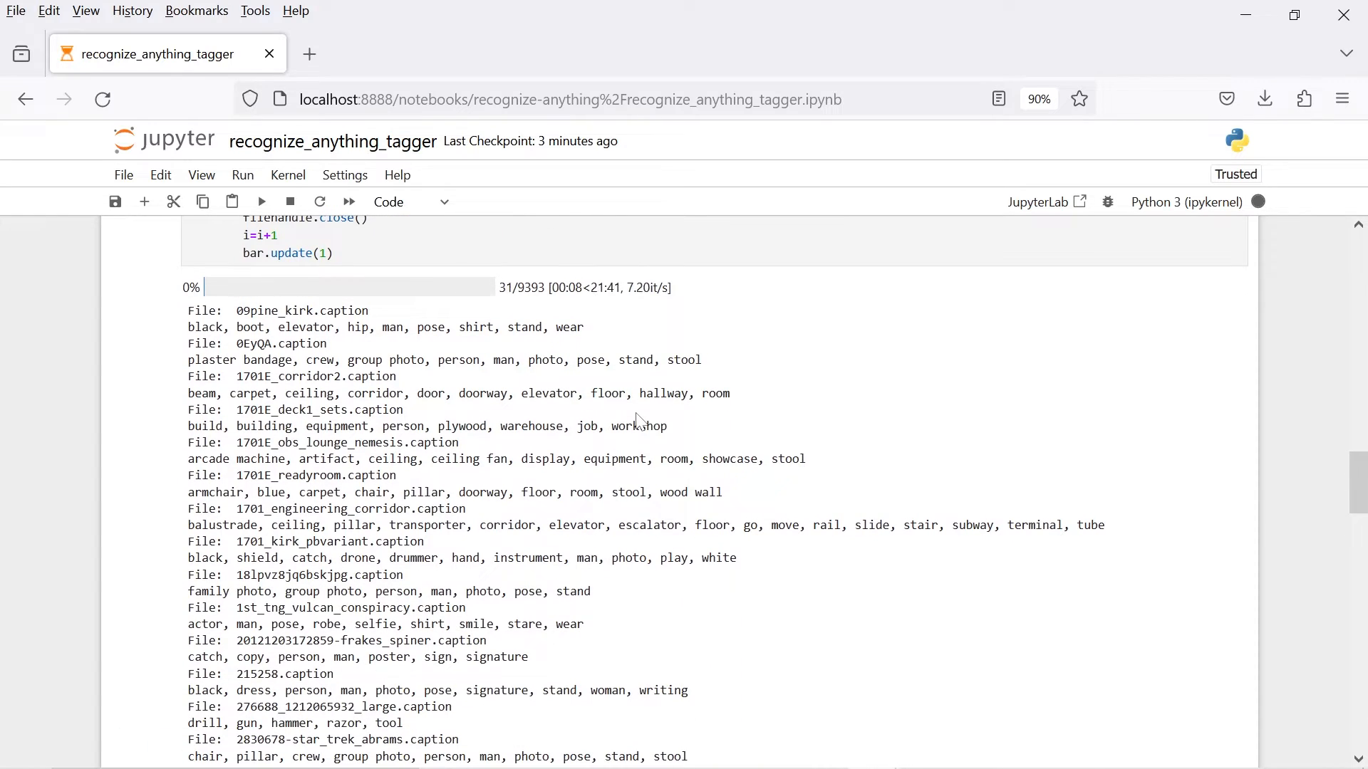